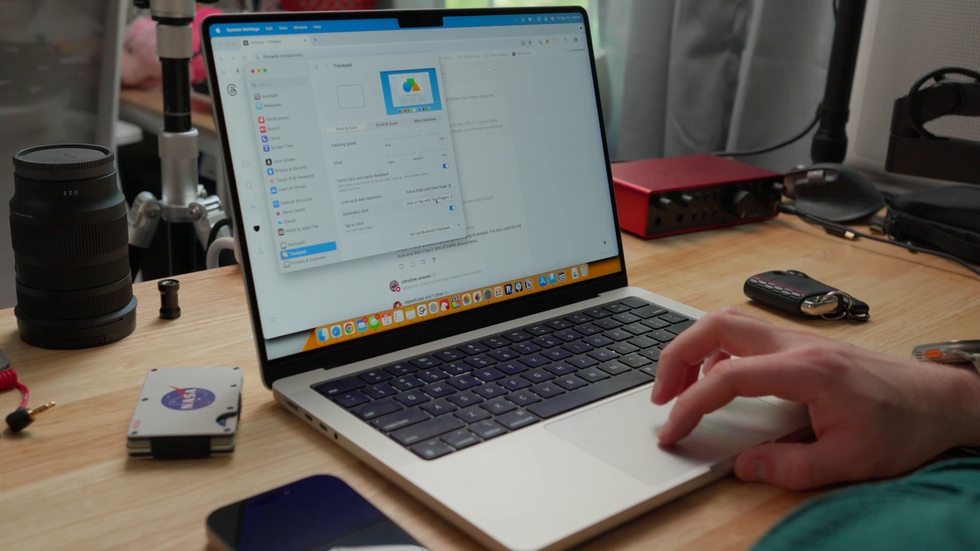
- Open the Trackpad 'Look up & data detectors' pop-up to list Off and Tap with Three Fingers
{"action": "left_click", "coordinate": [429, 207]}
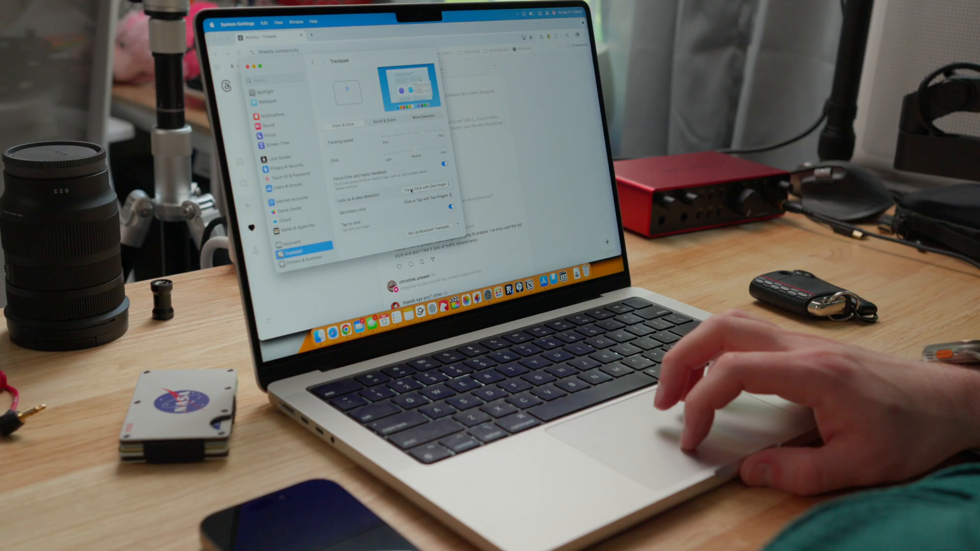
{"action": "left_click", "coordinate": [429, 187]}
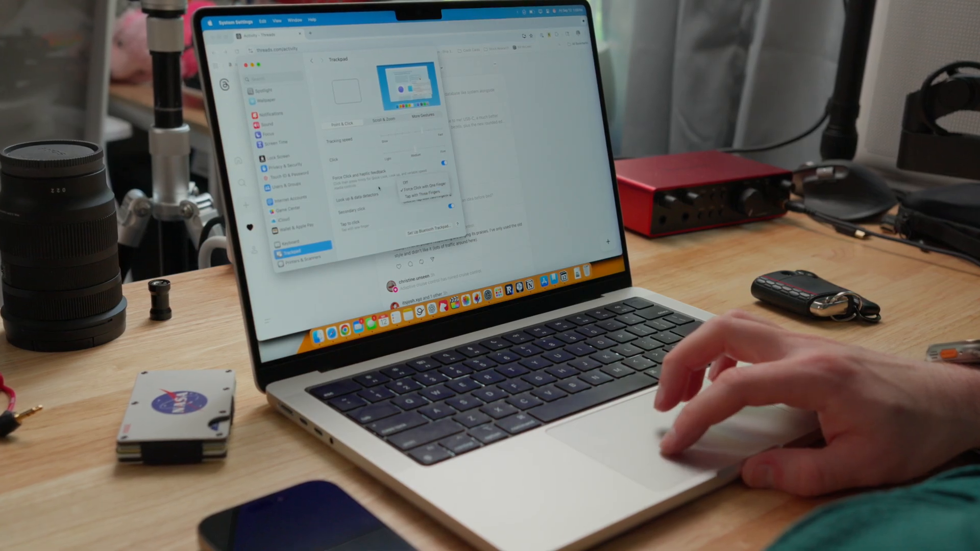